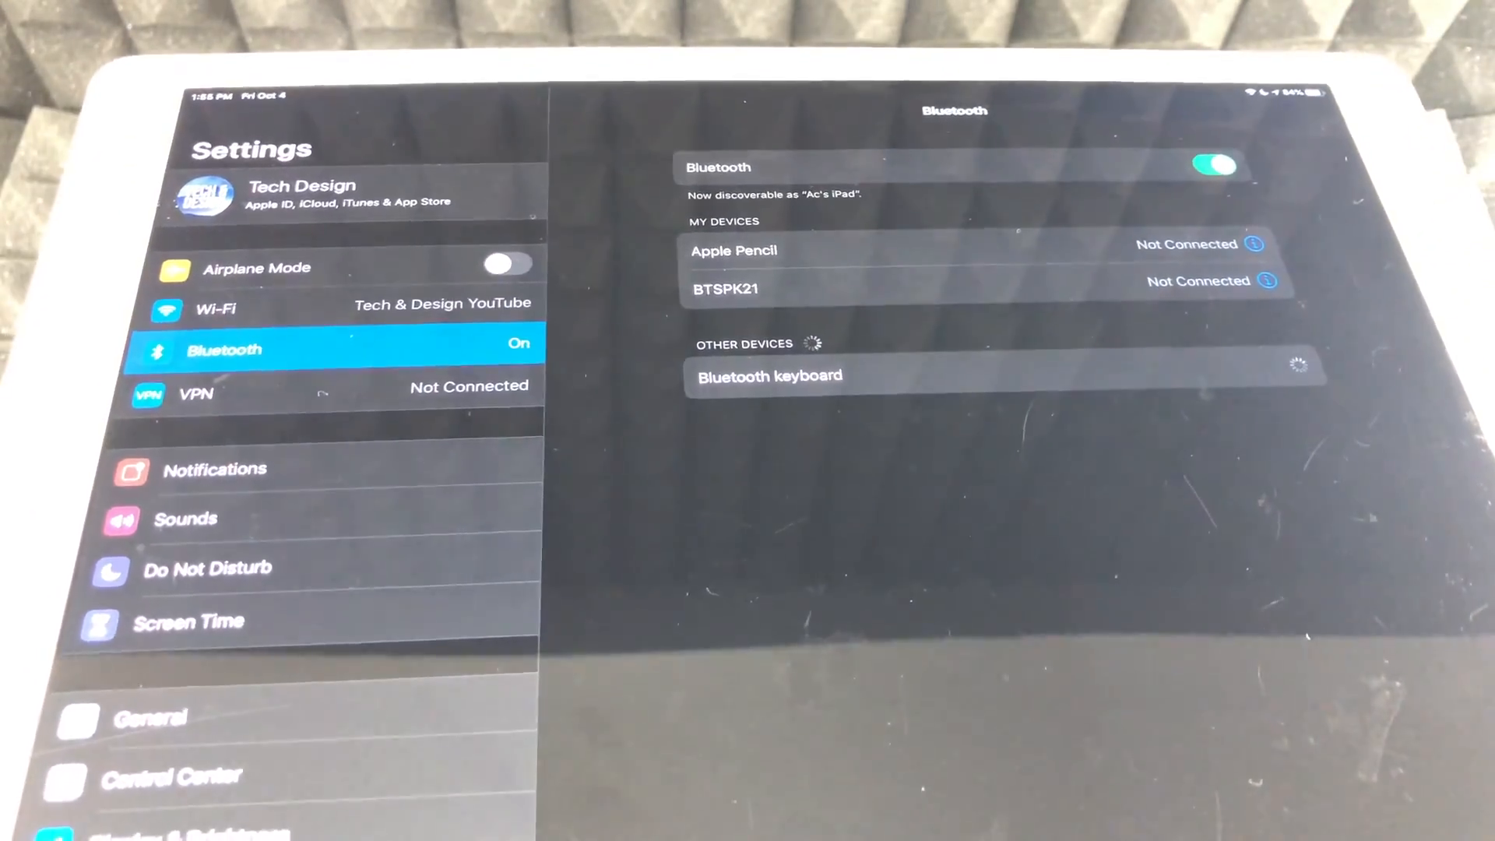
- Select the Bluetooth keyboard under Other Devices to bring up its pairing code
click(768, 375)
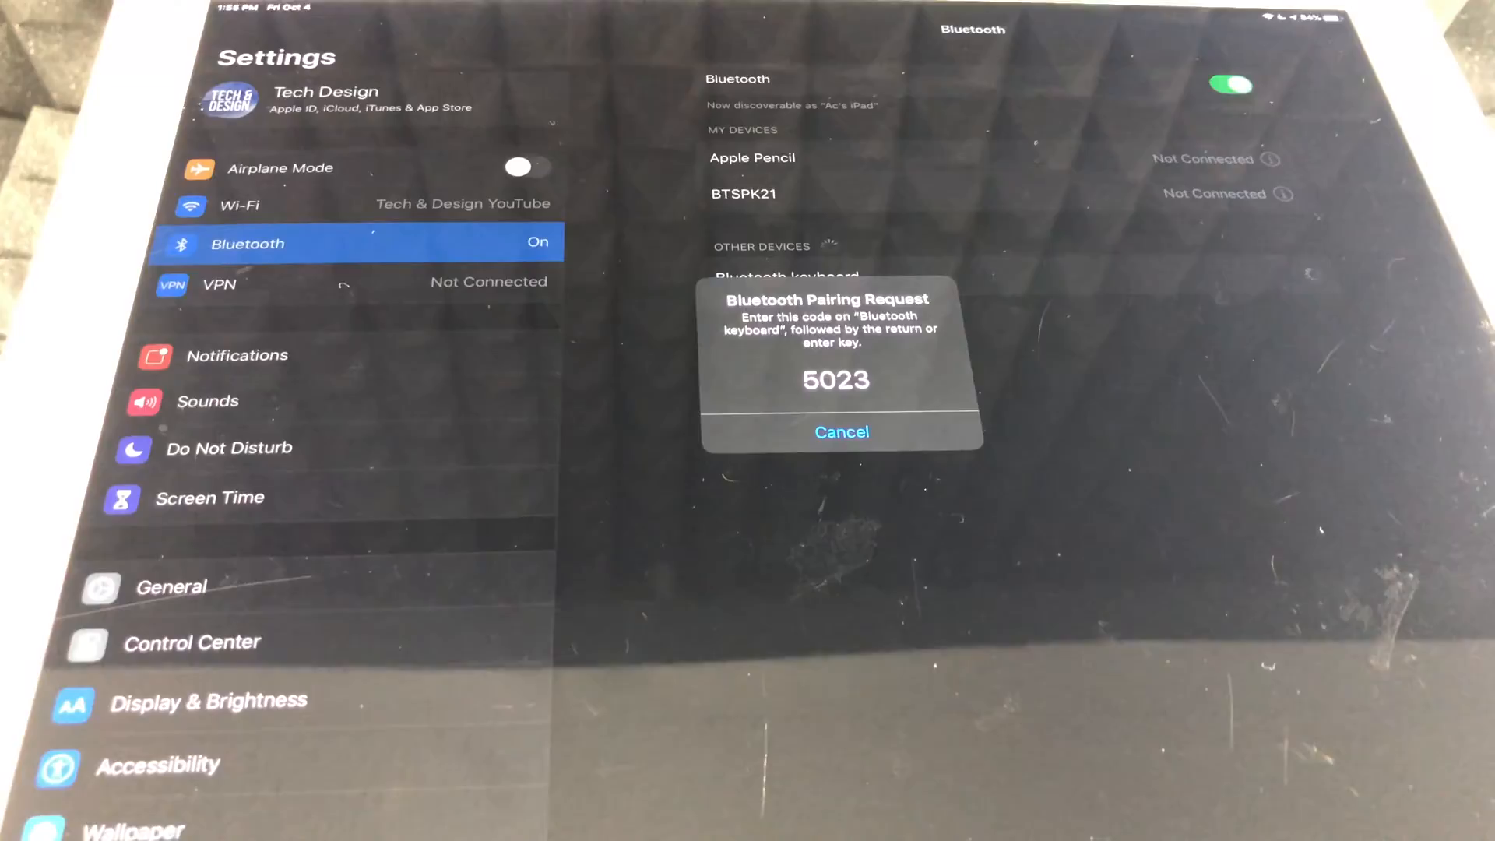